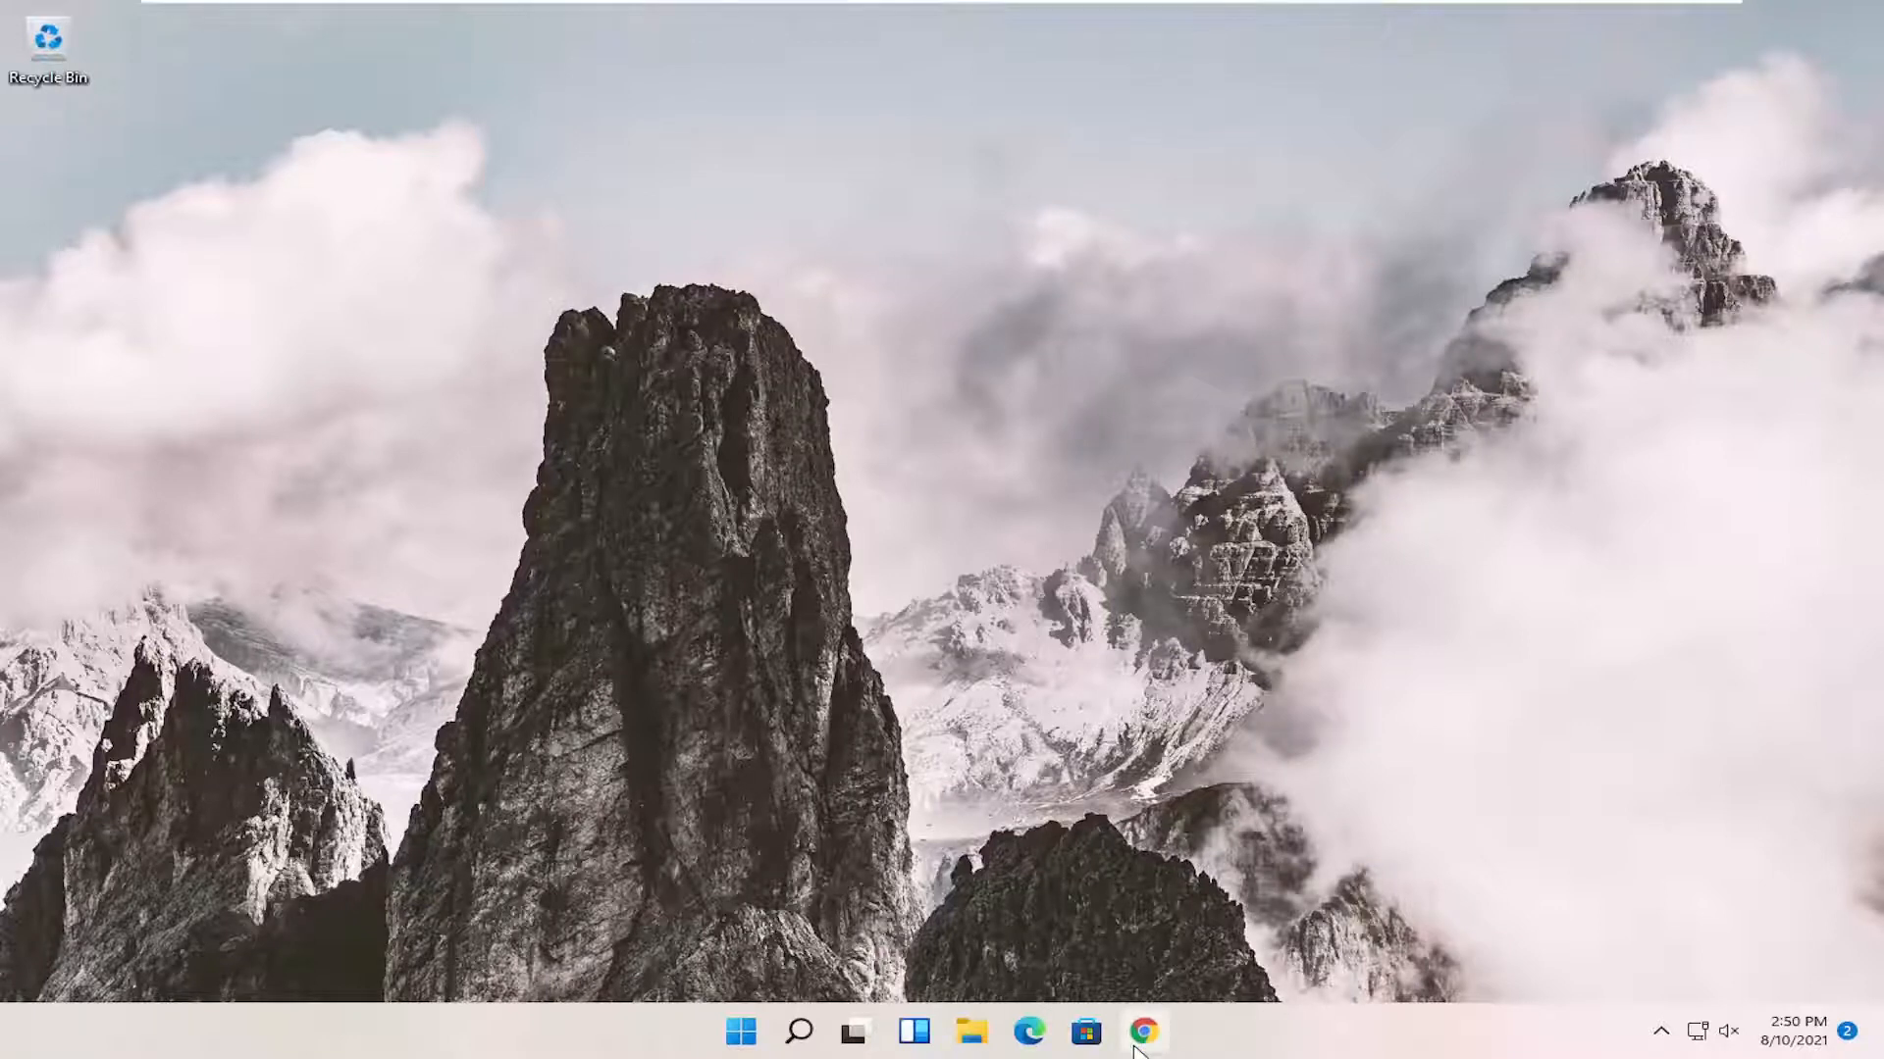
Open google.com in Chrome and search for 'directx end user runtime'.
click(1142, 1028)
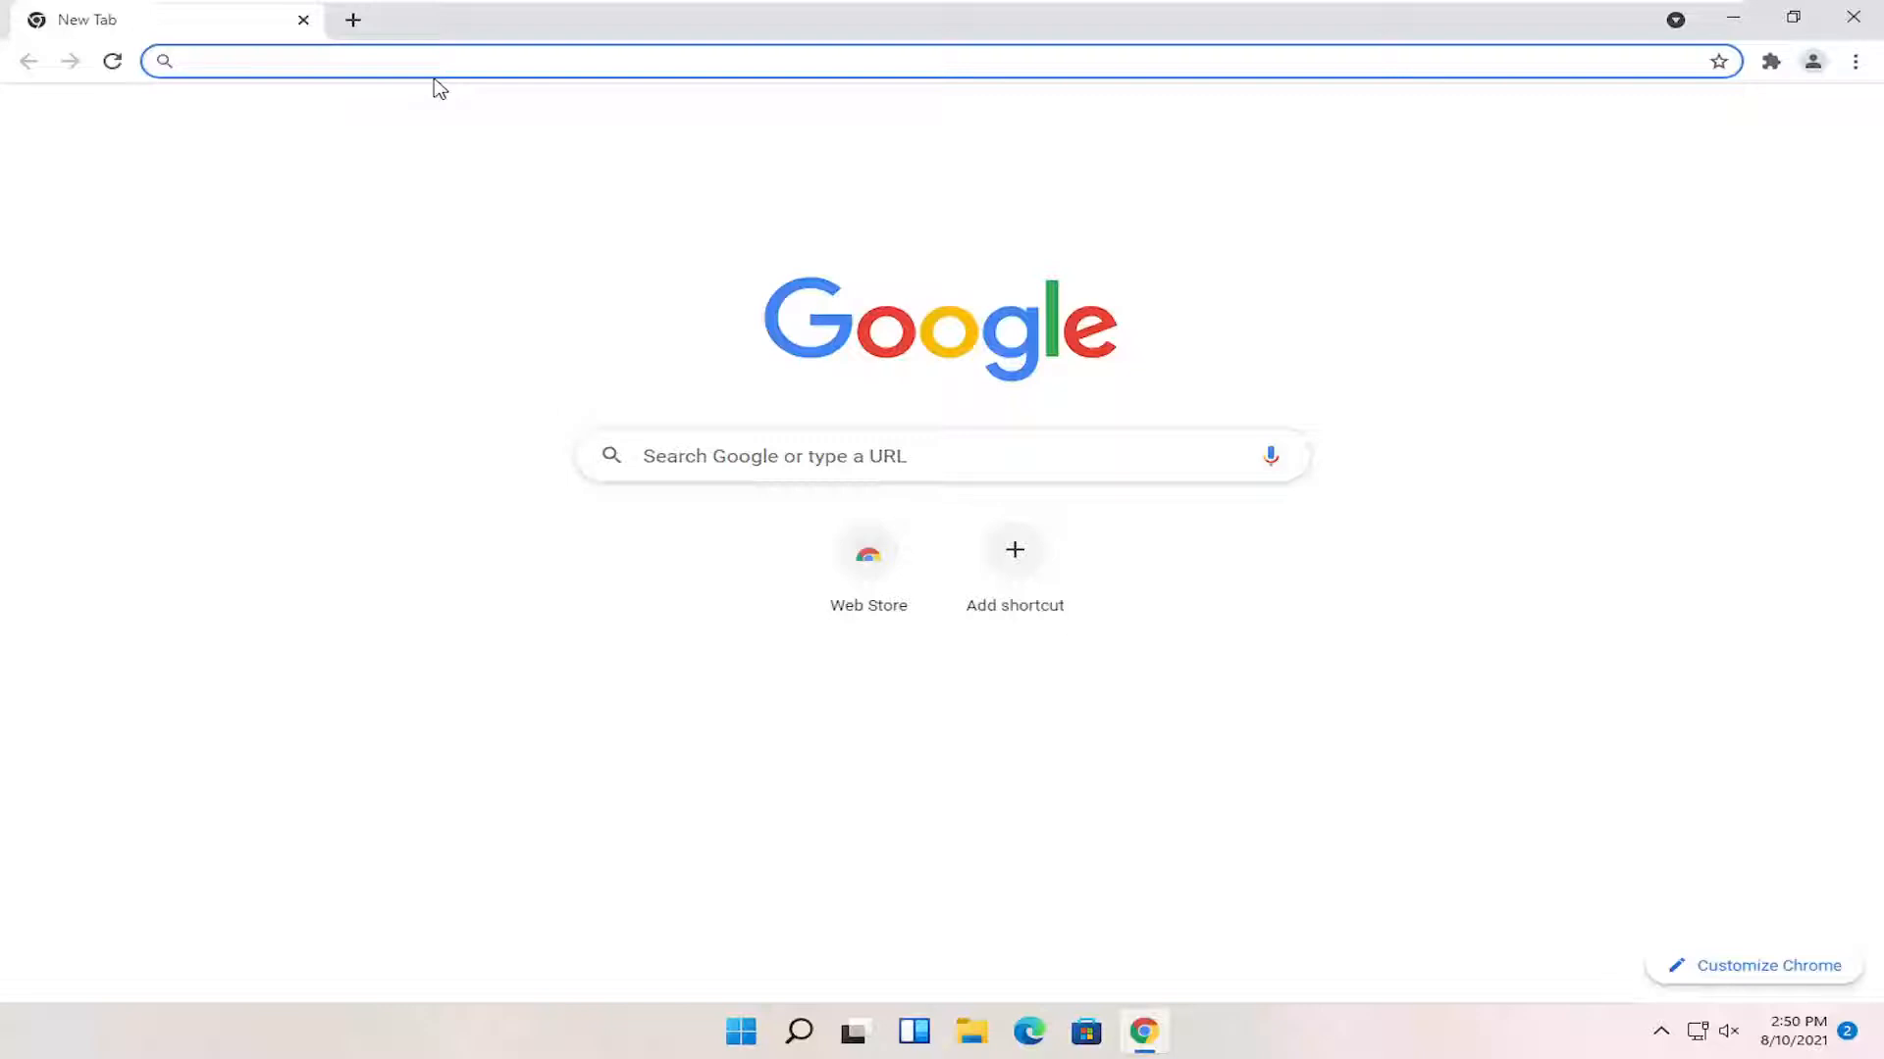
text(google.com)
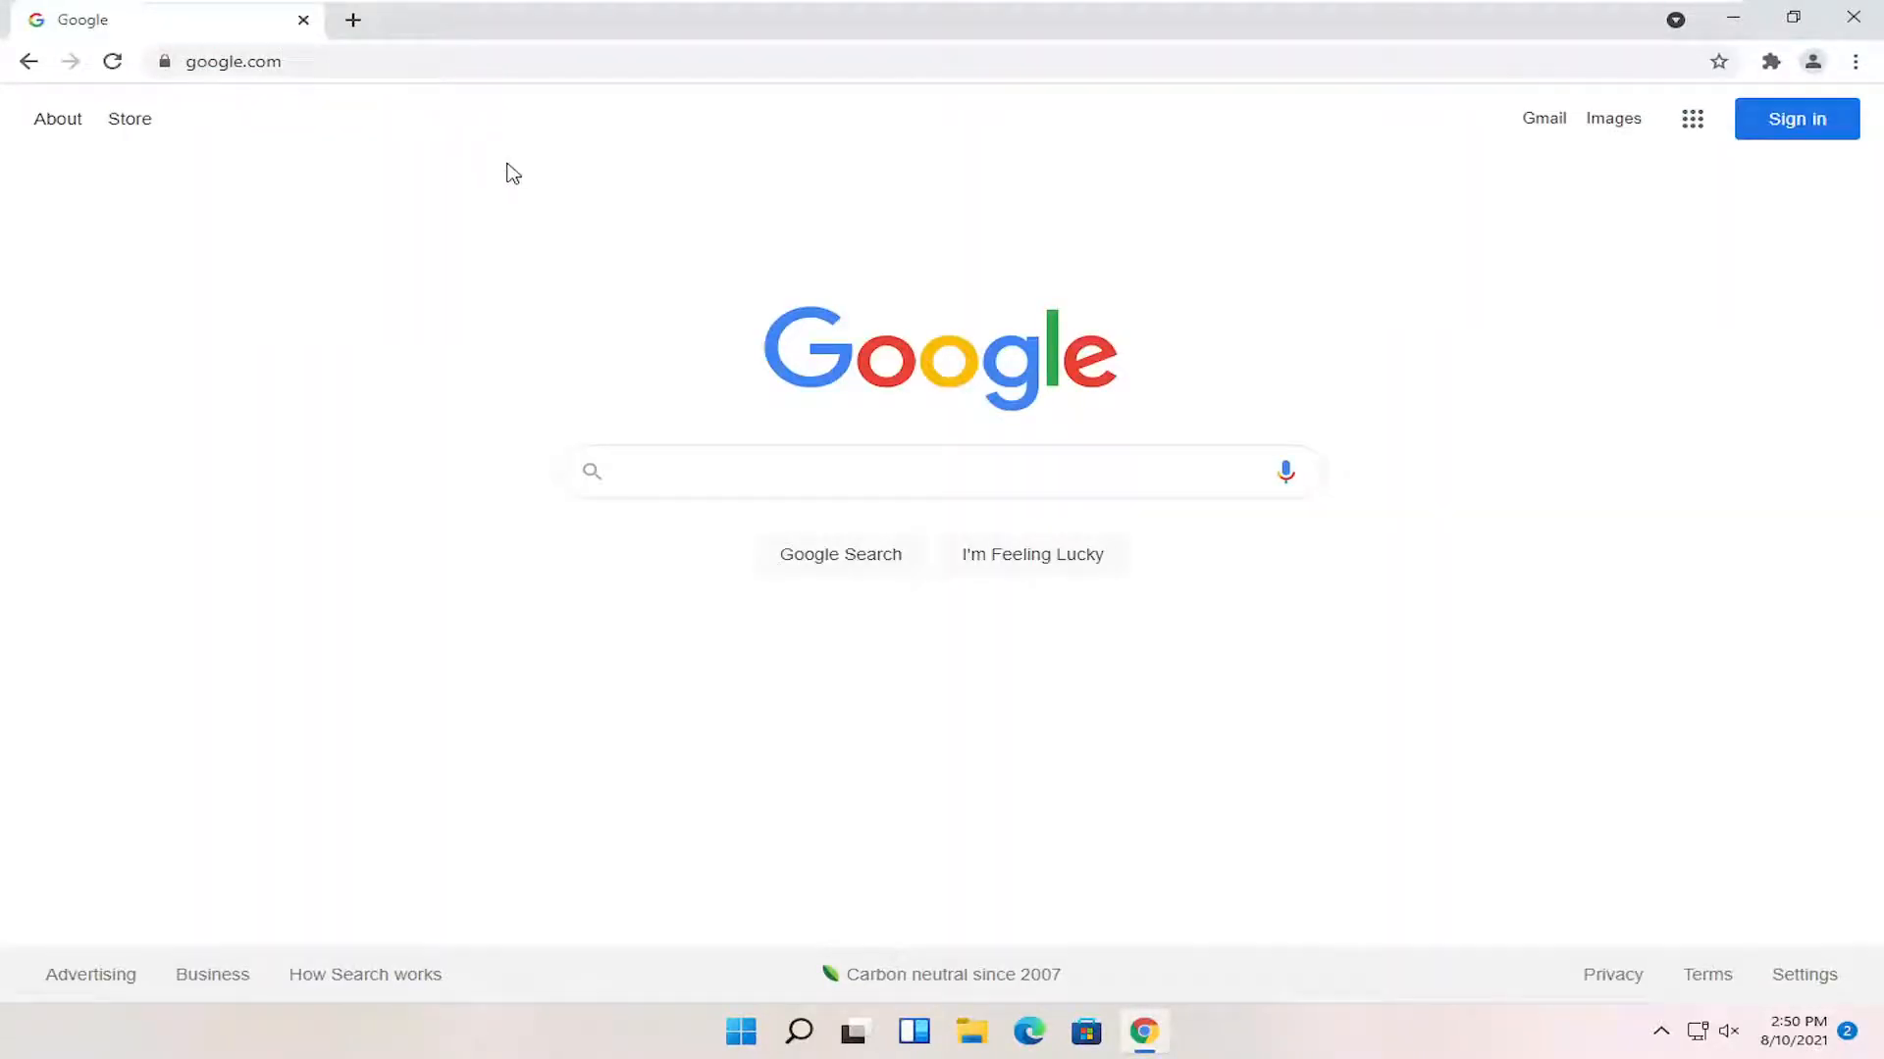
text(directx end user run)
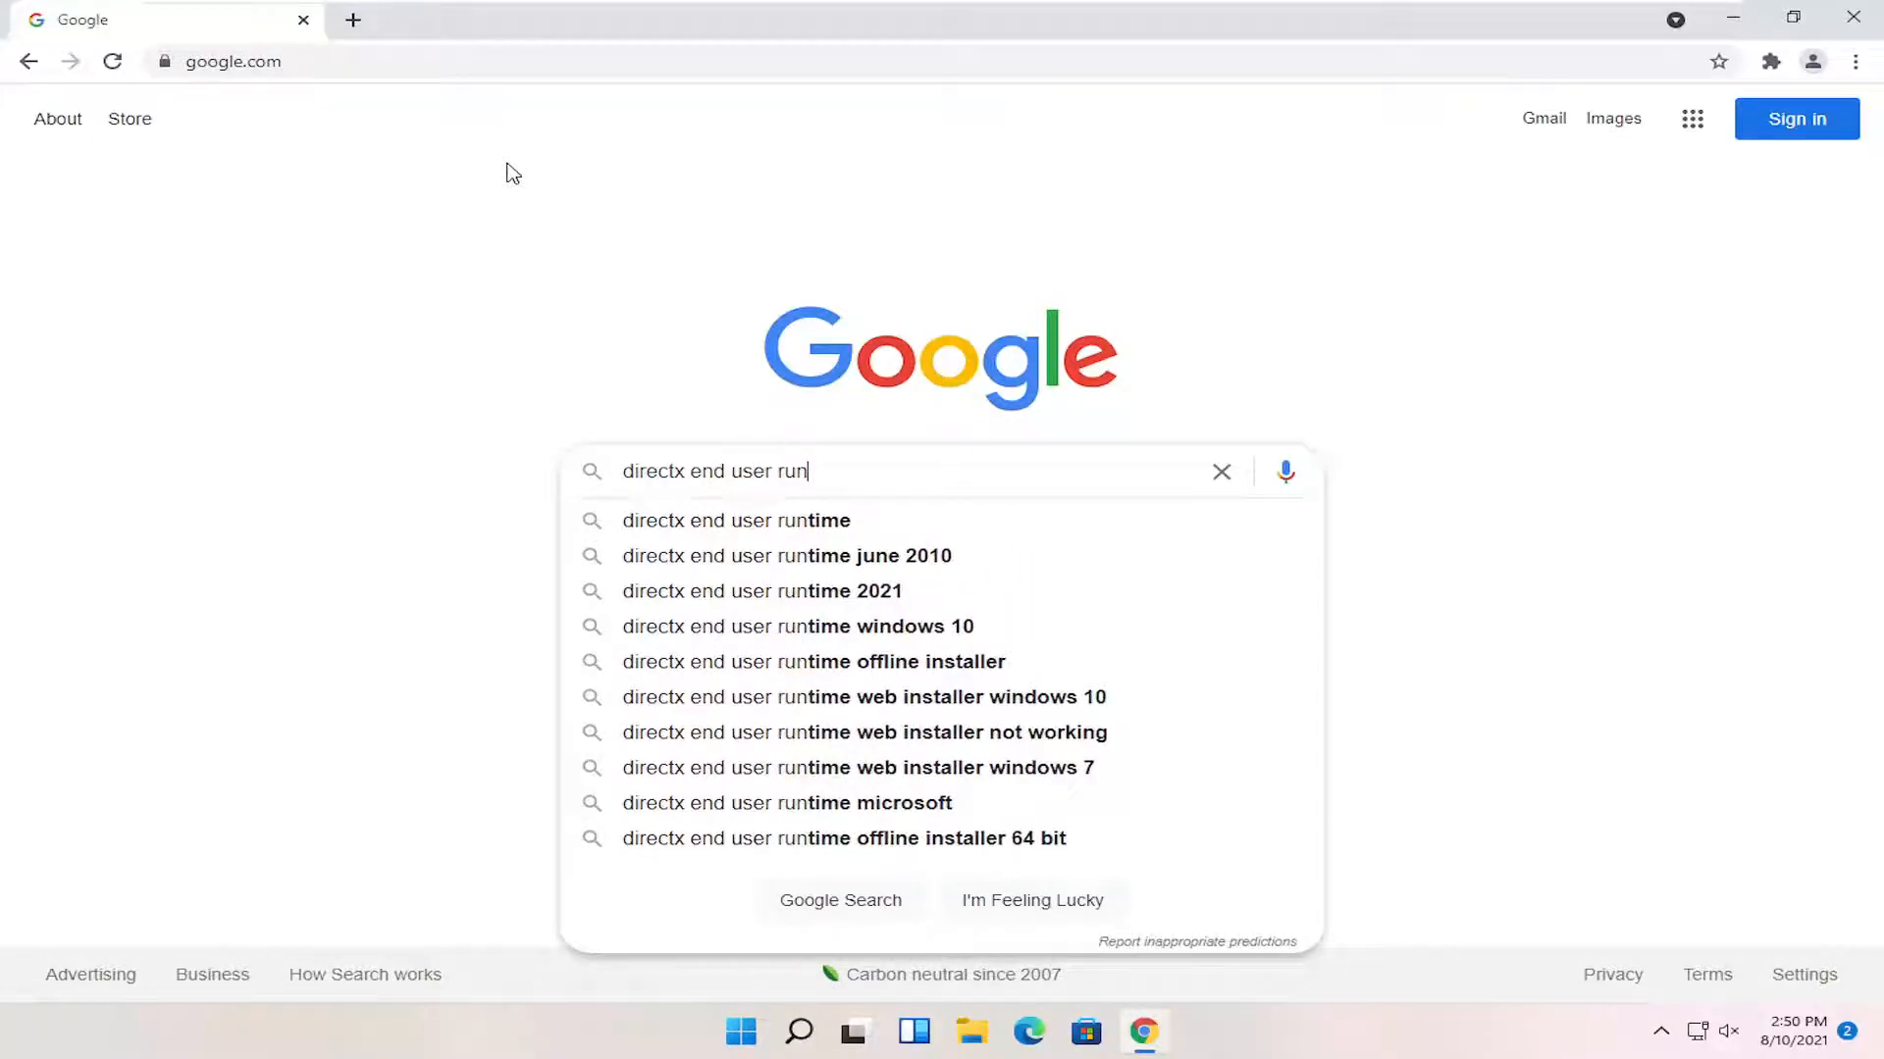
click(735, 520)
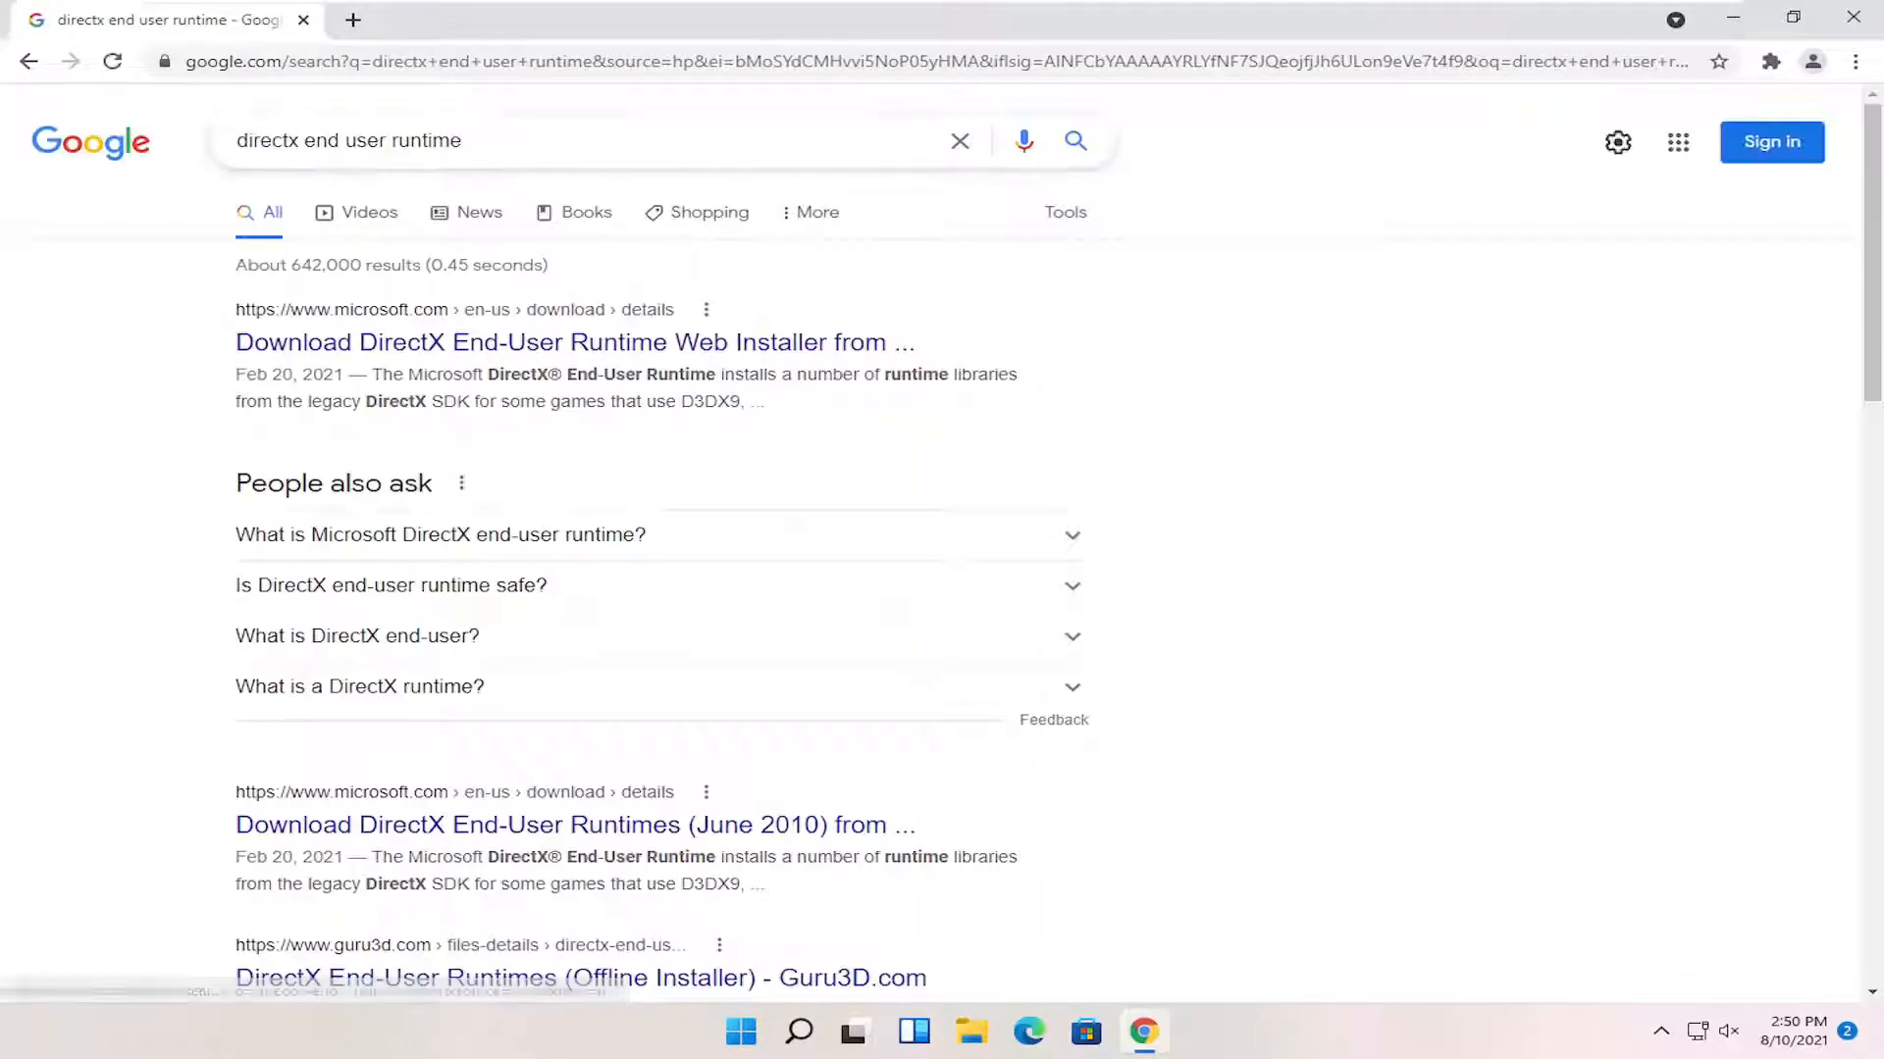
mouse_move(474, 345)
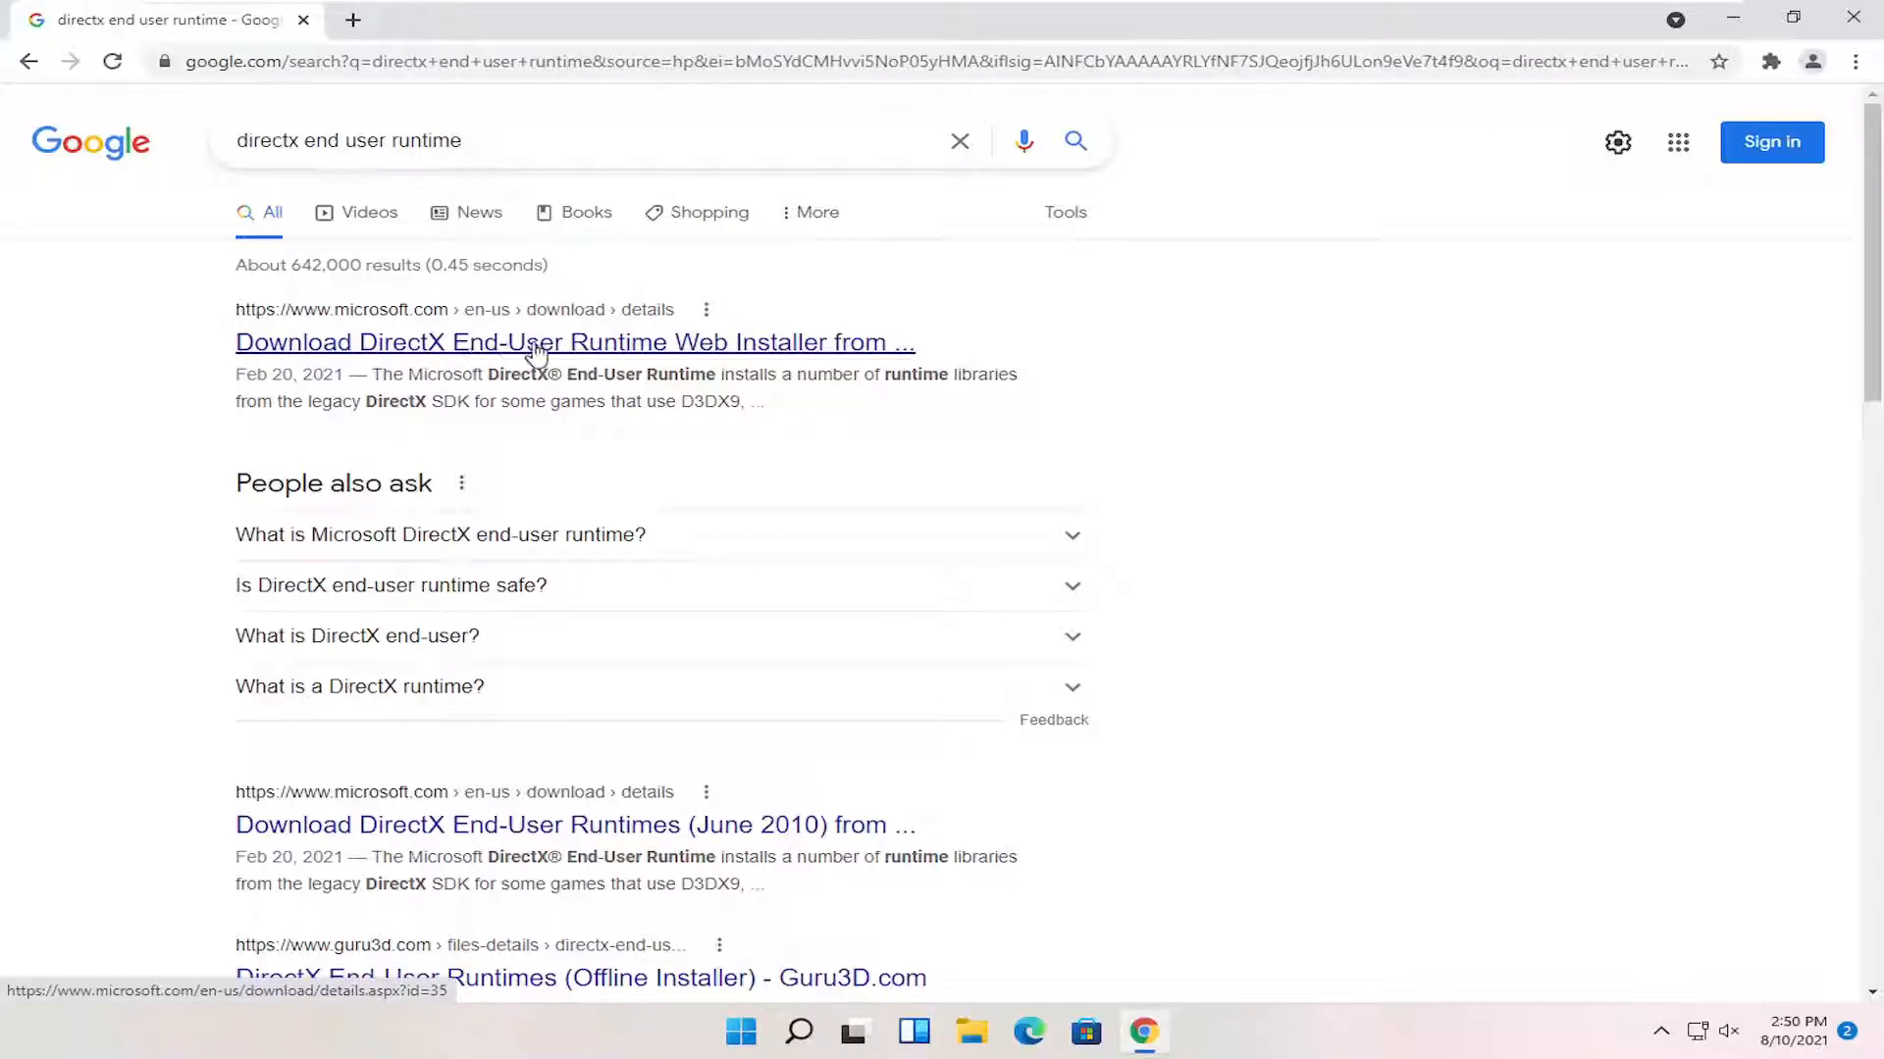
Open Microsoft's DirectX End-User Runtime Web Installer page and download dxwebsetup.exe.
click(537, 342)
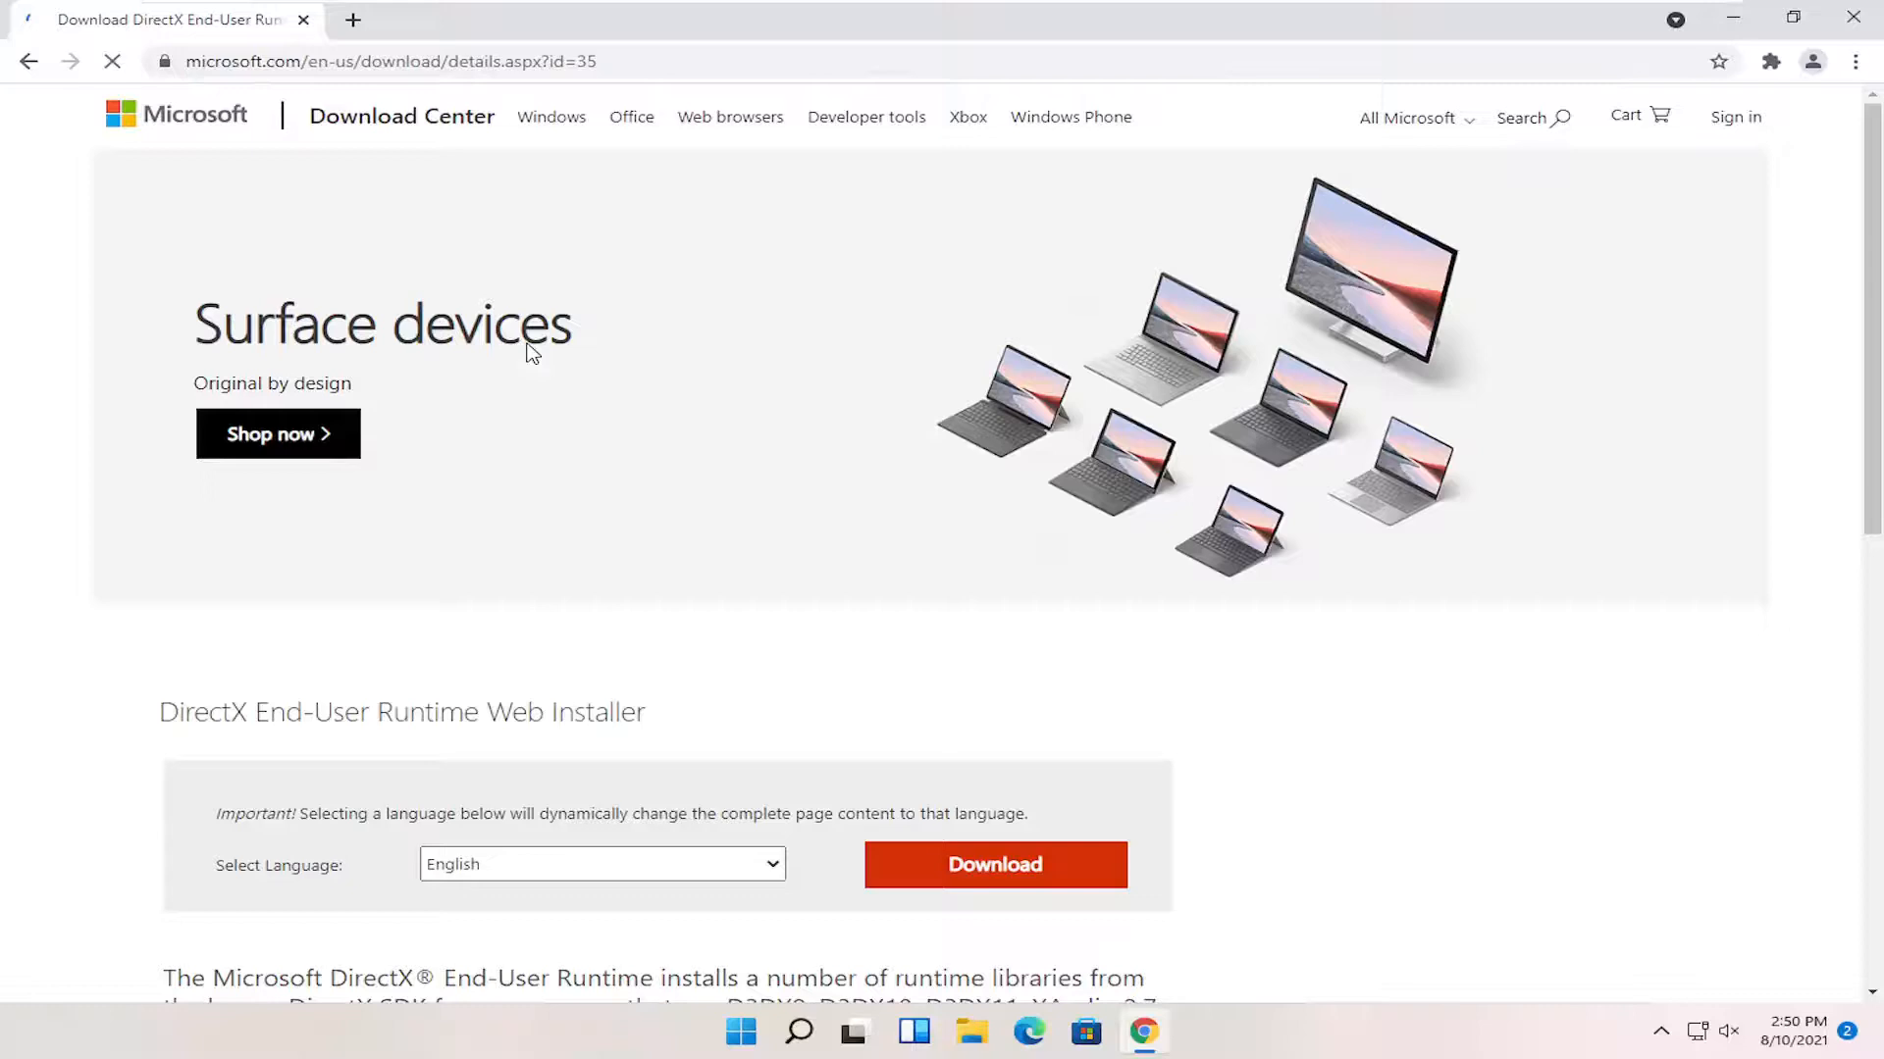
scroll(down, 3)
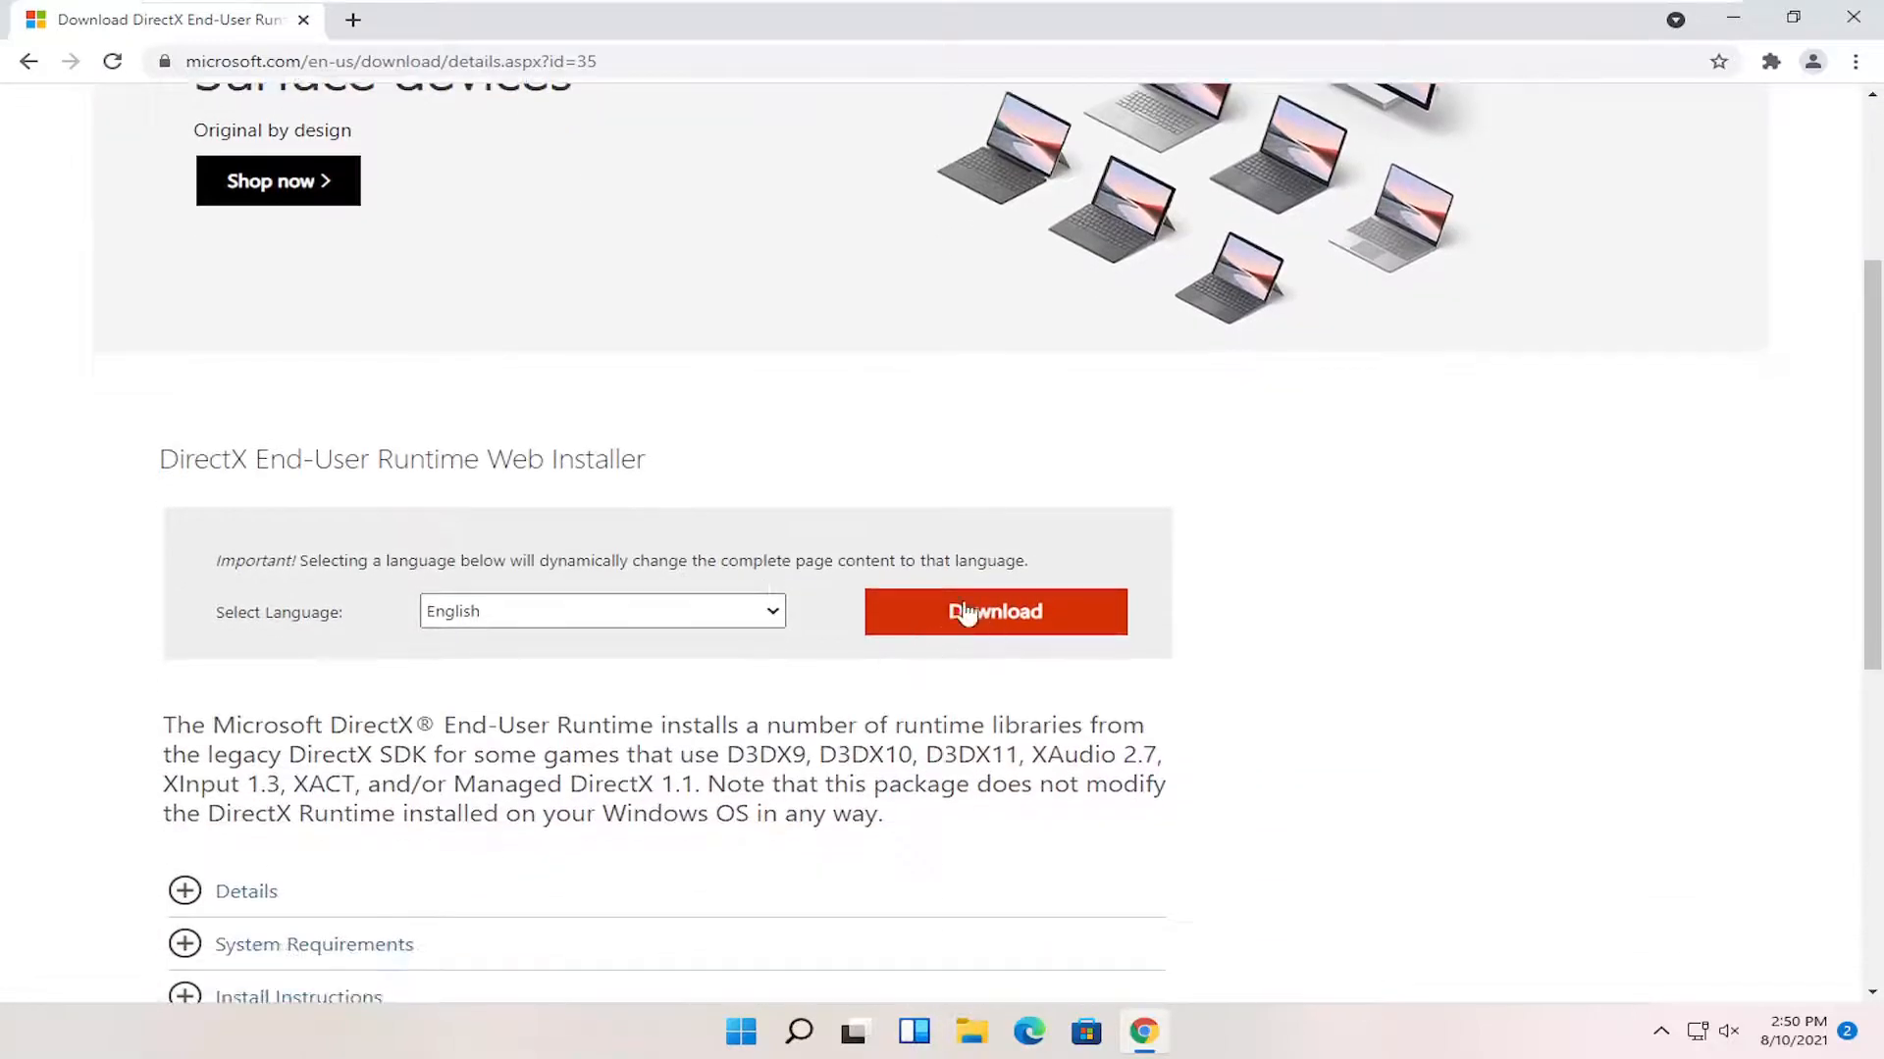
click(995, 612)
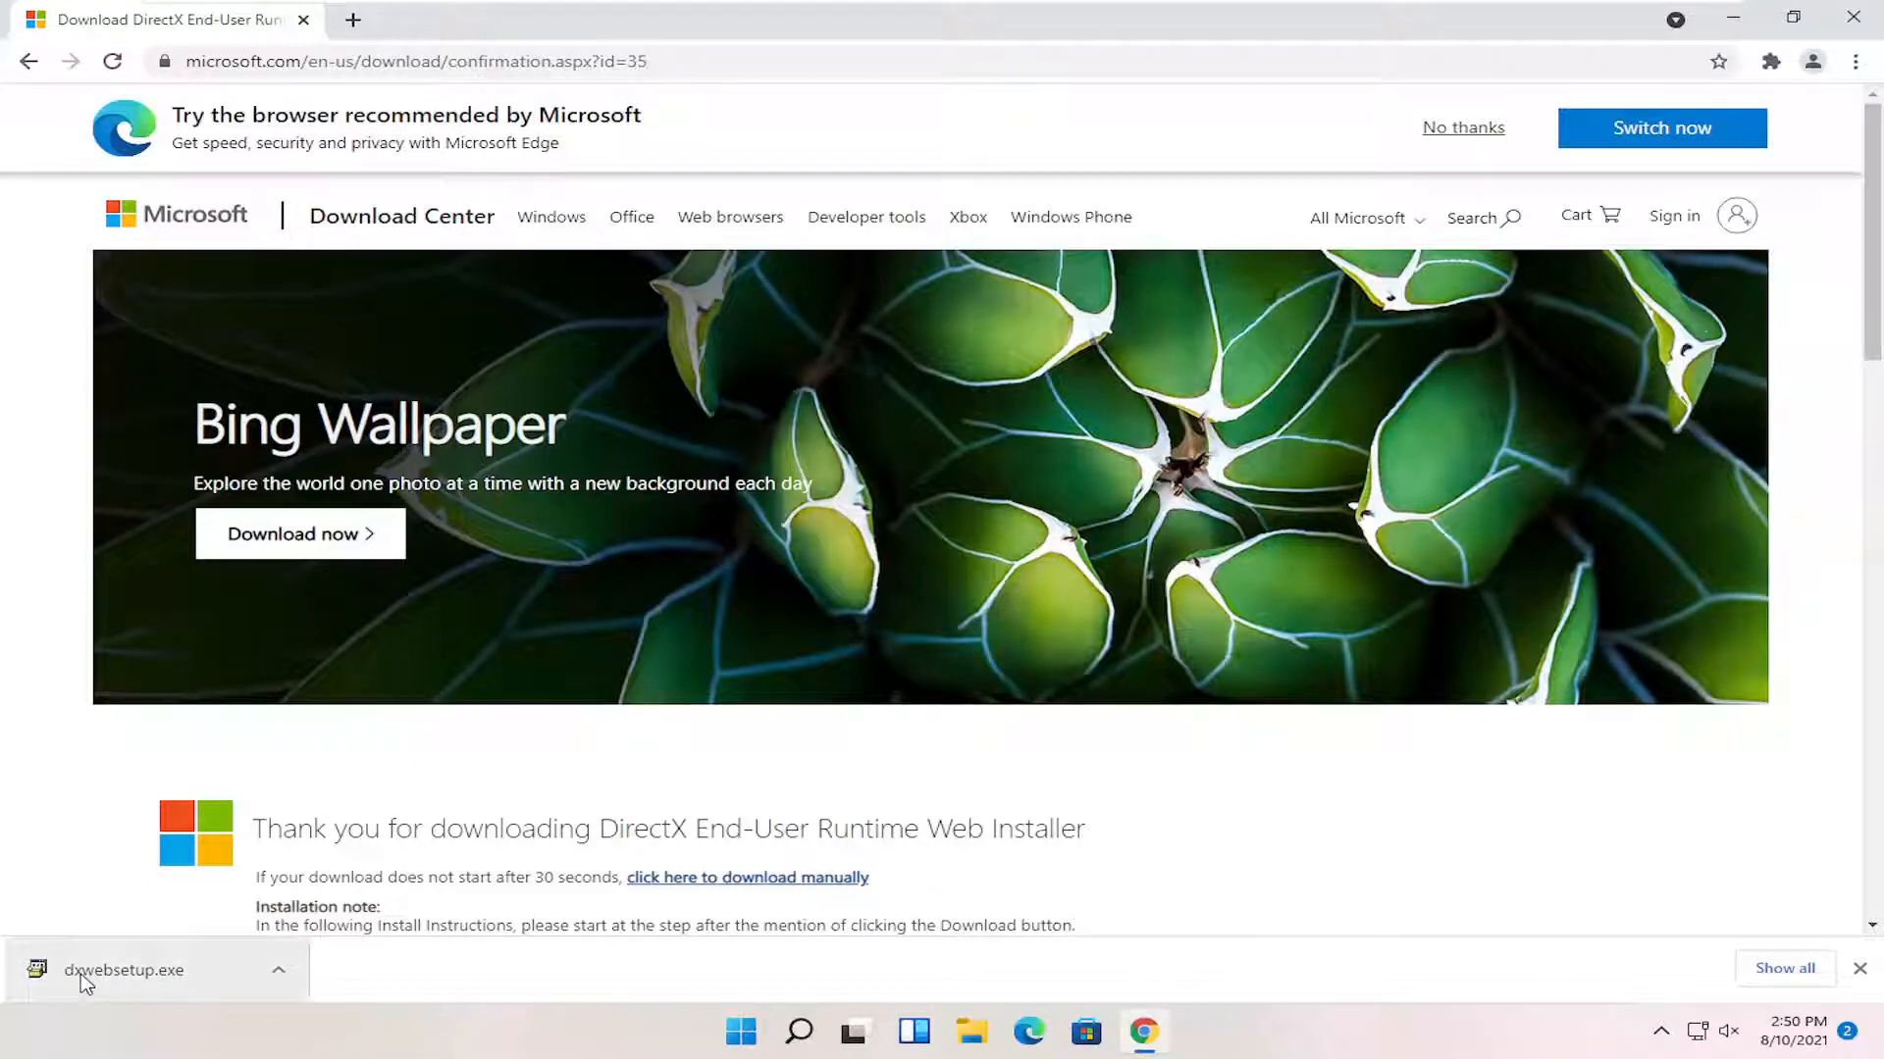
Run dxwebsetup.exe from the download bar and approve the User Account Control prompt.
double_click(117, 970)
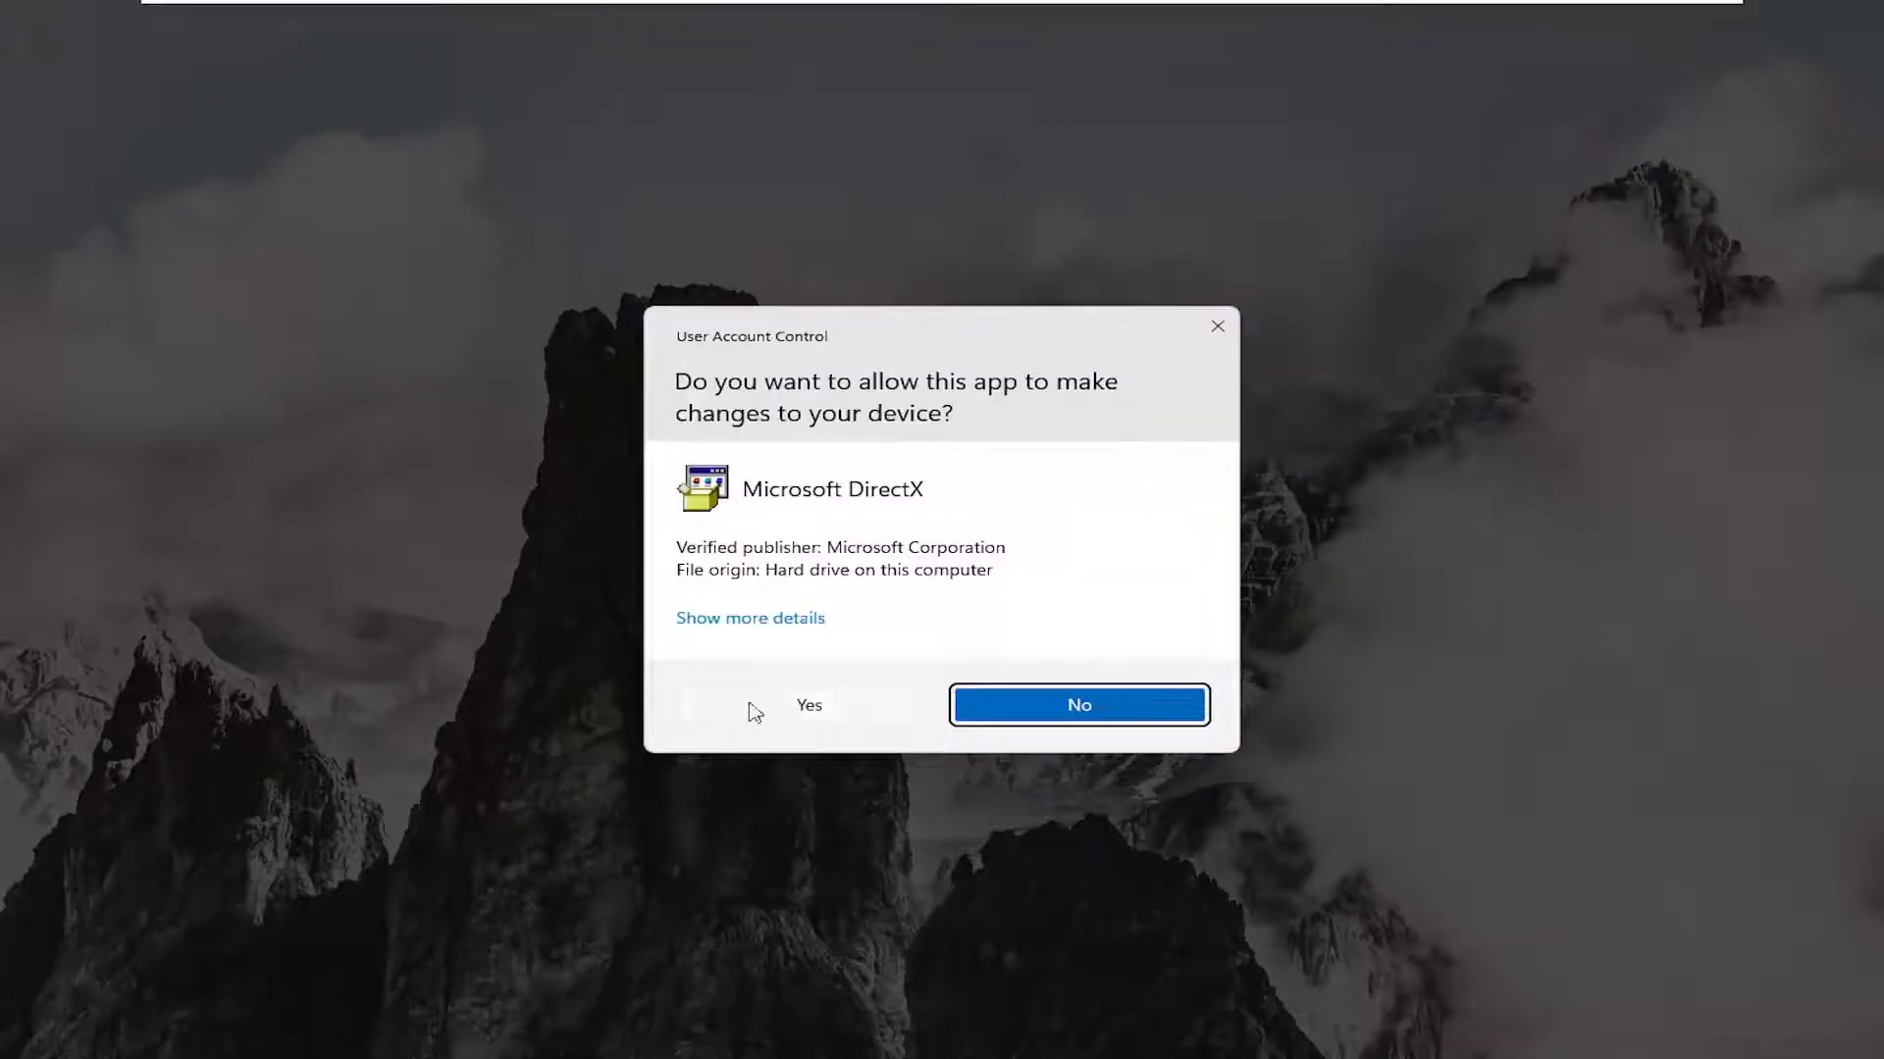
click(809, 705)
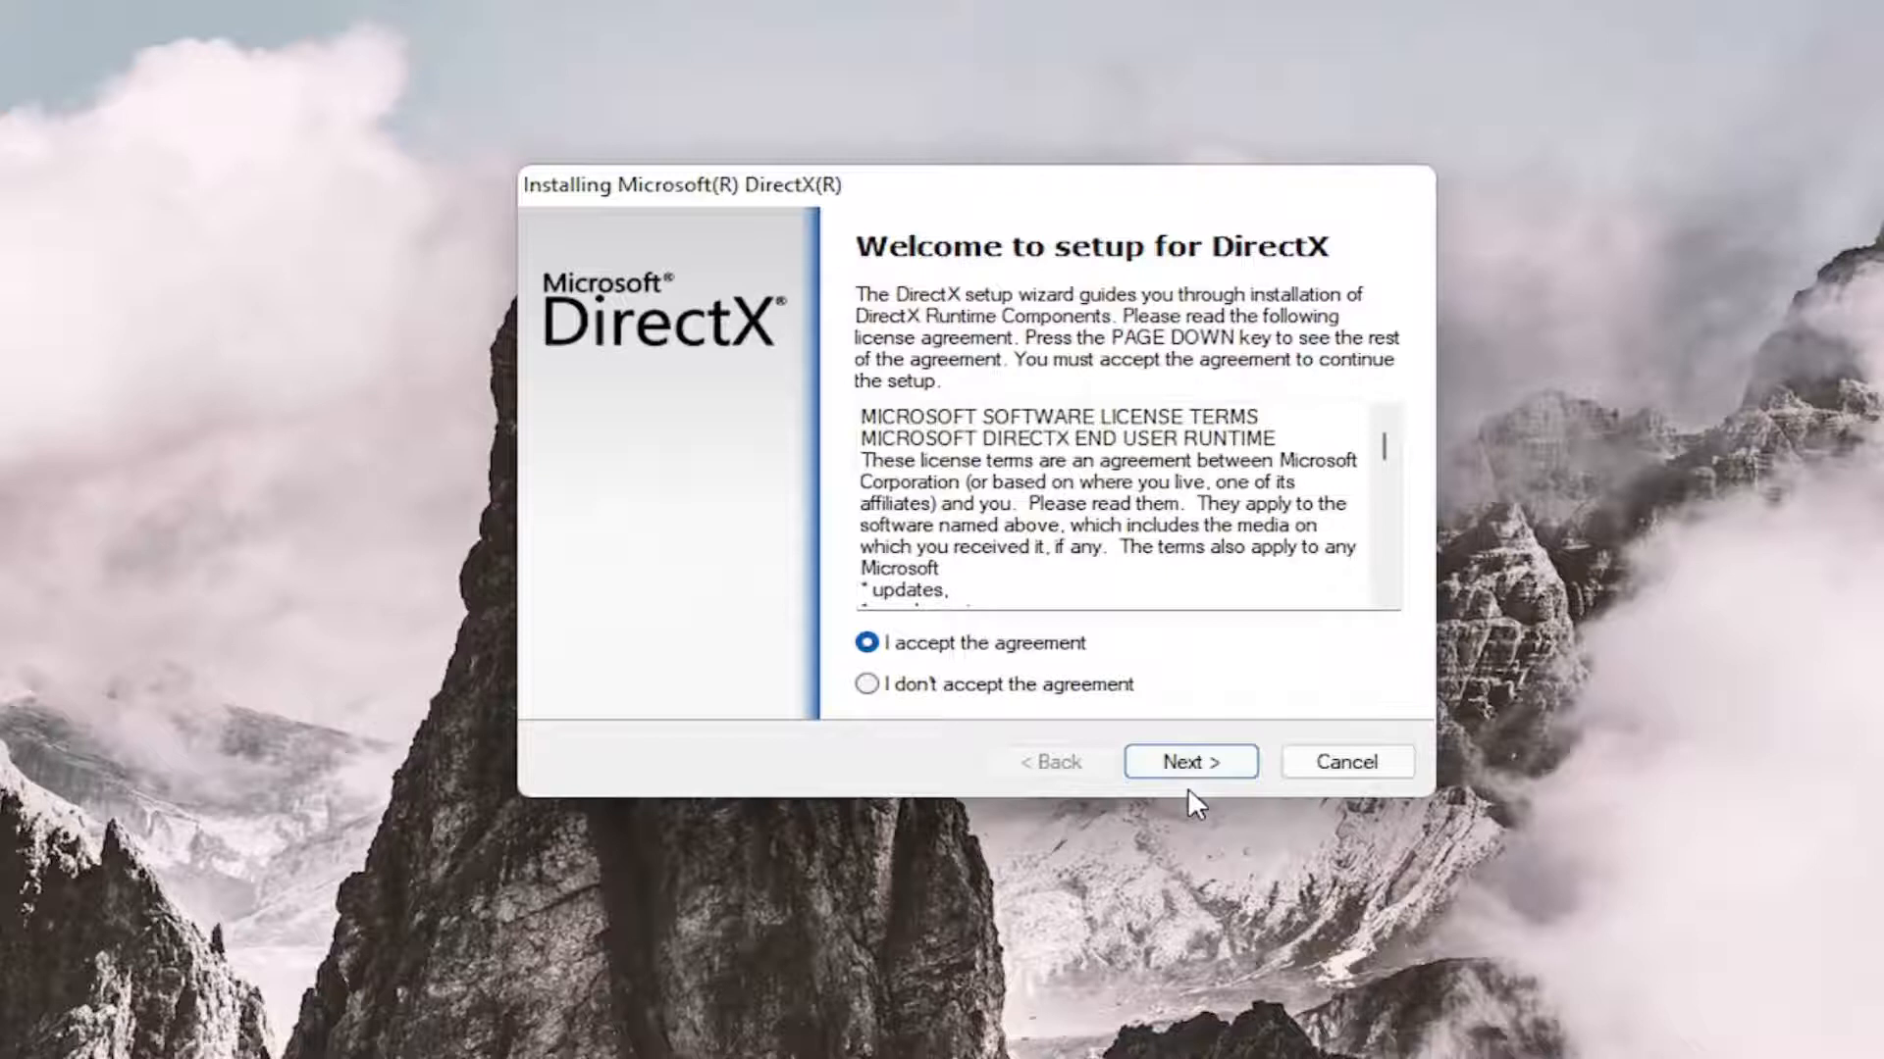
Accept the license, uncheck 'Install the Bing Bar', and begin installing runtime components.
click(1190, 761)
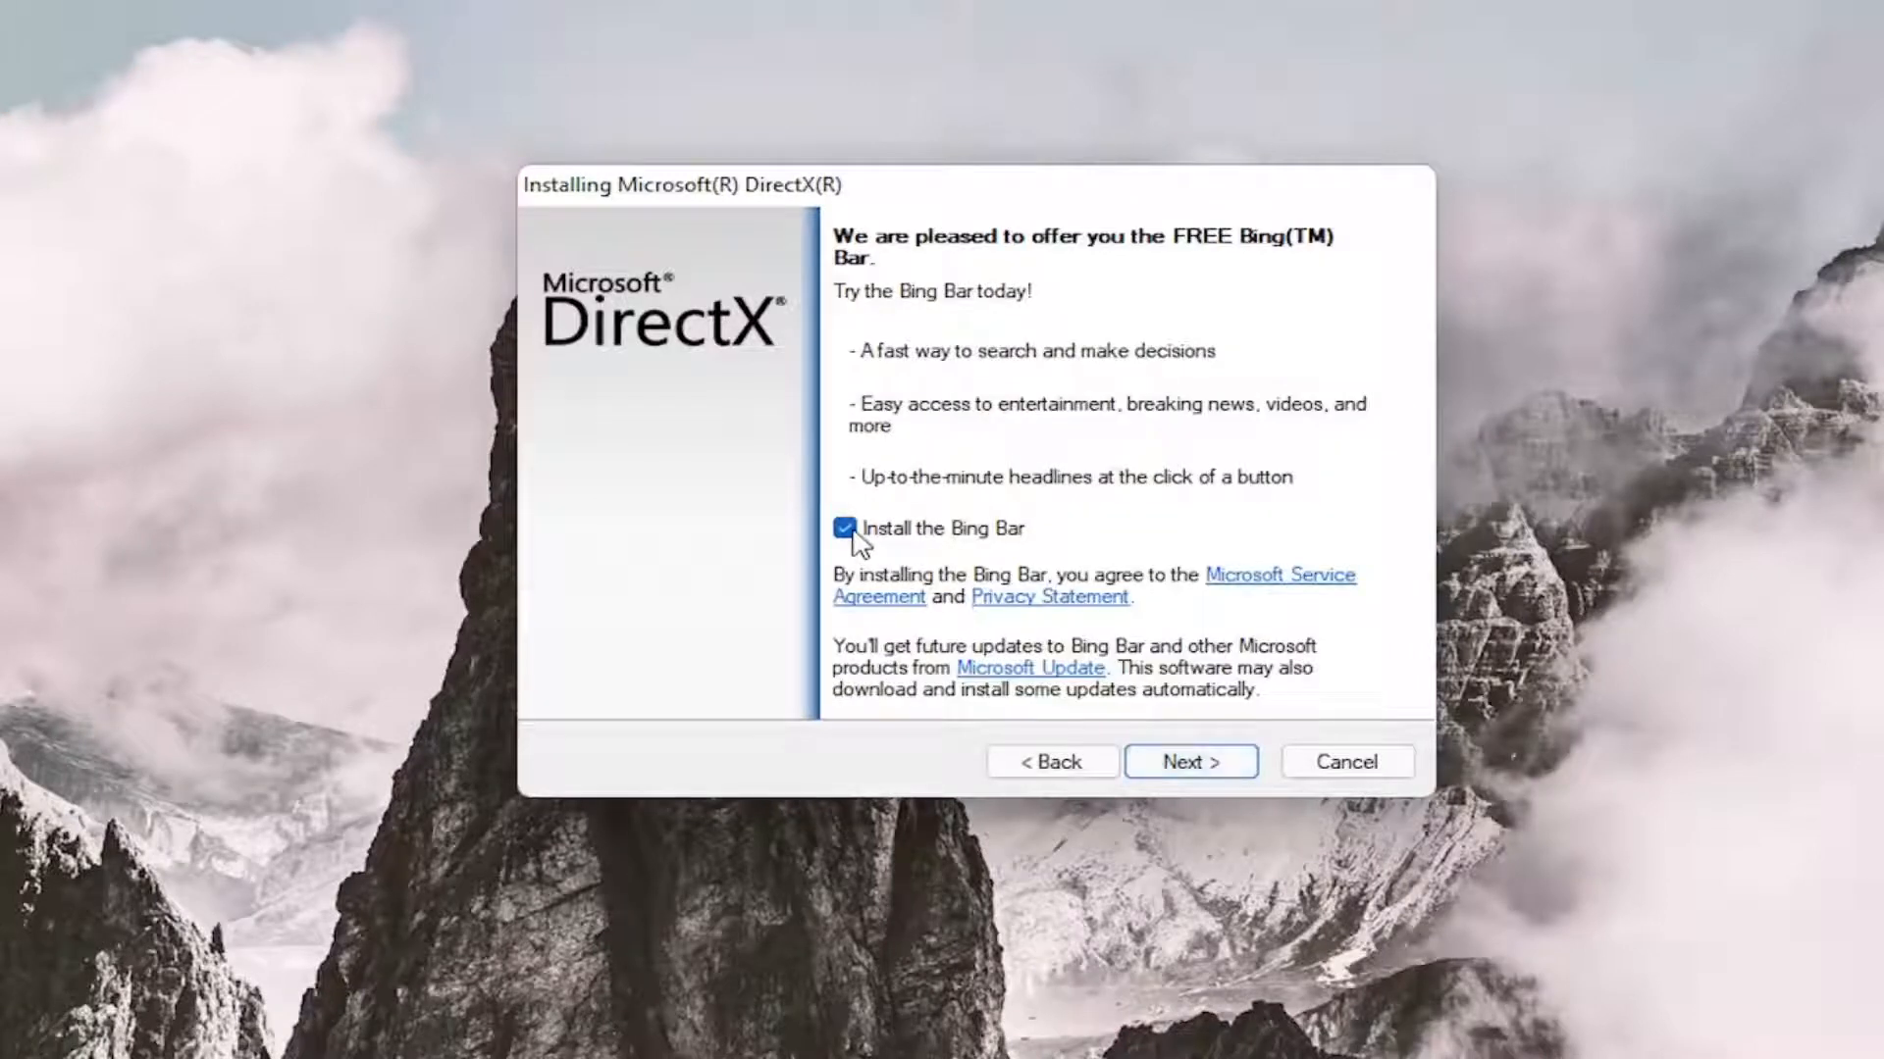
click(844, 528)
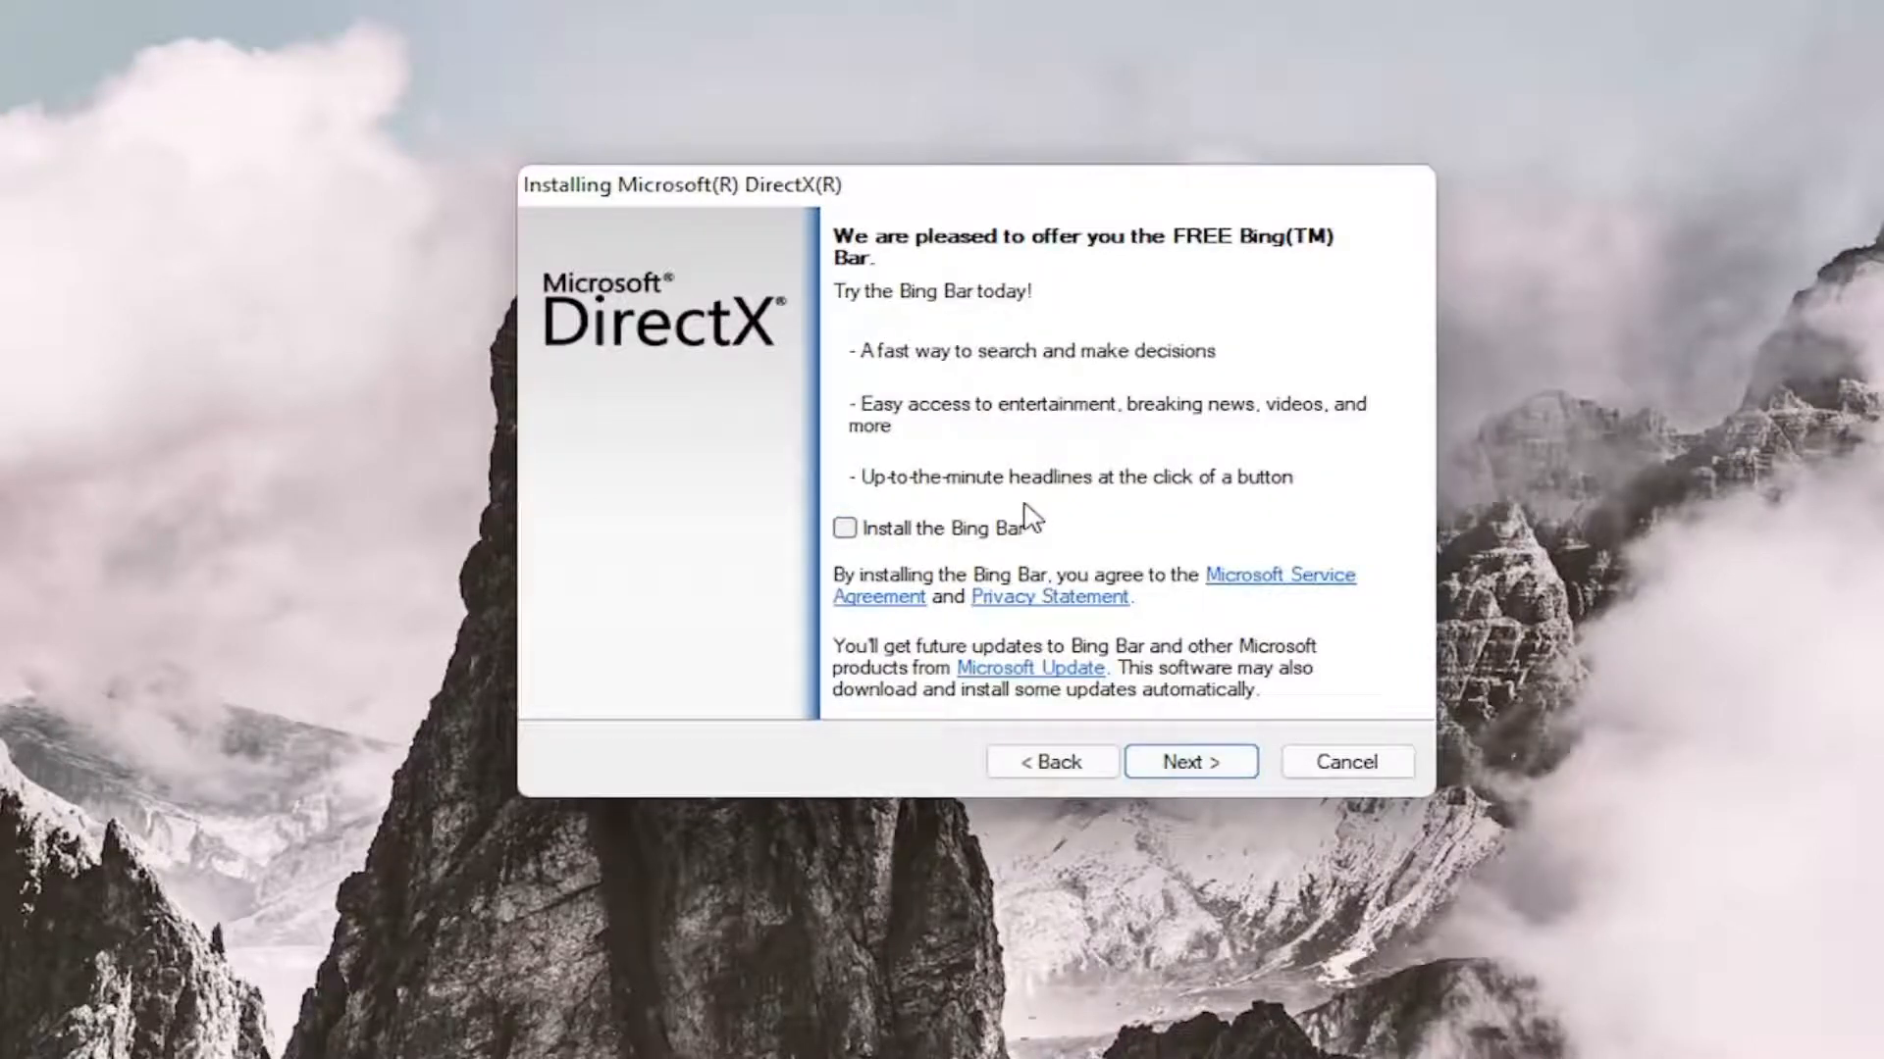
click(1190, 761)
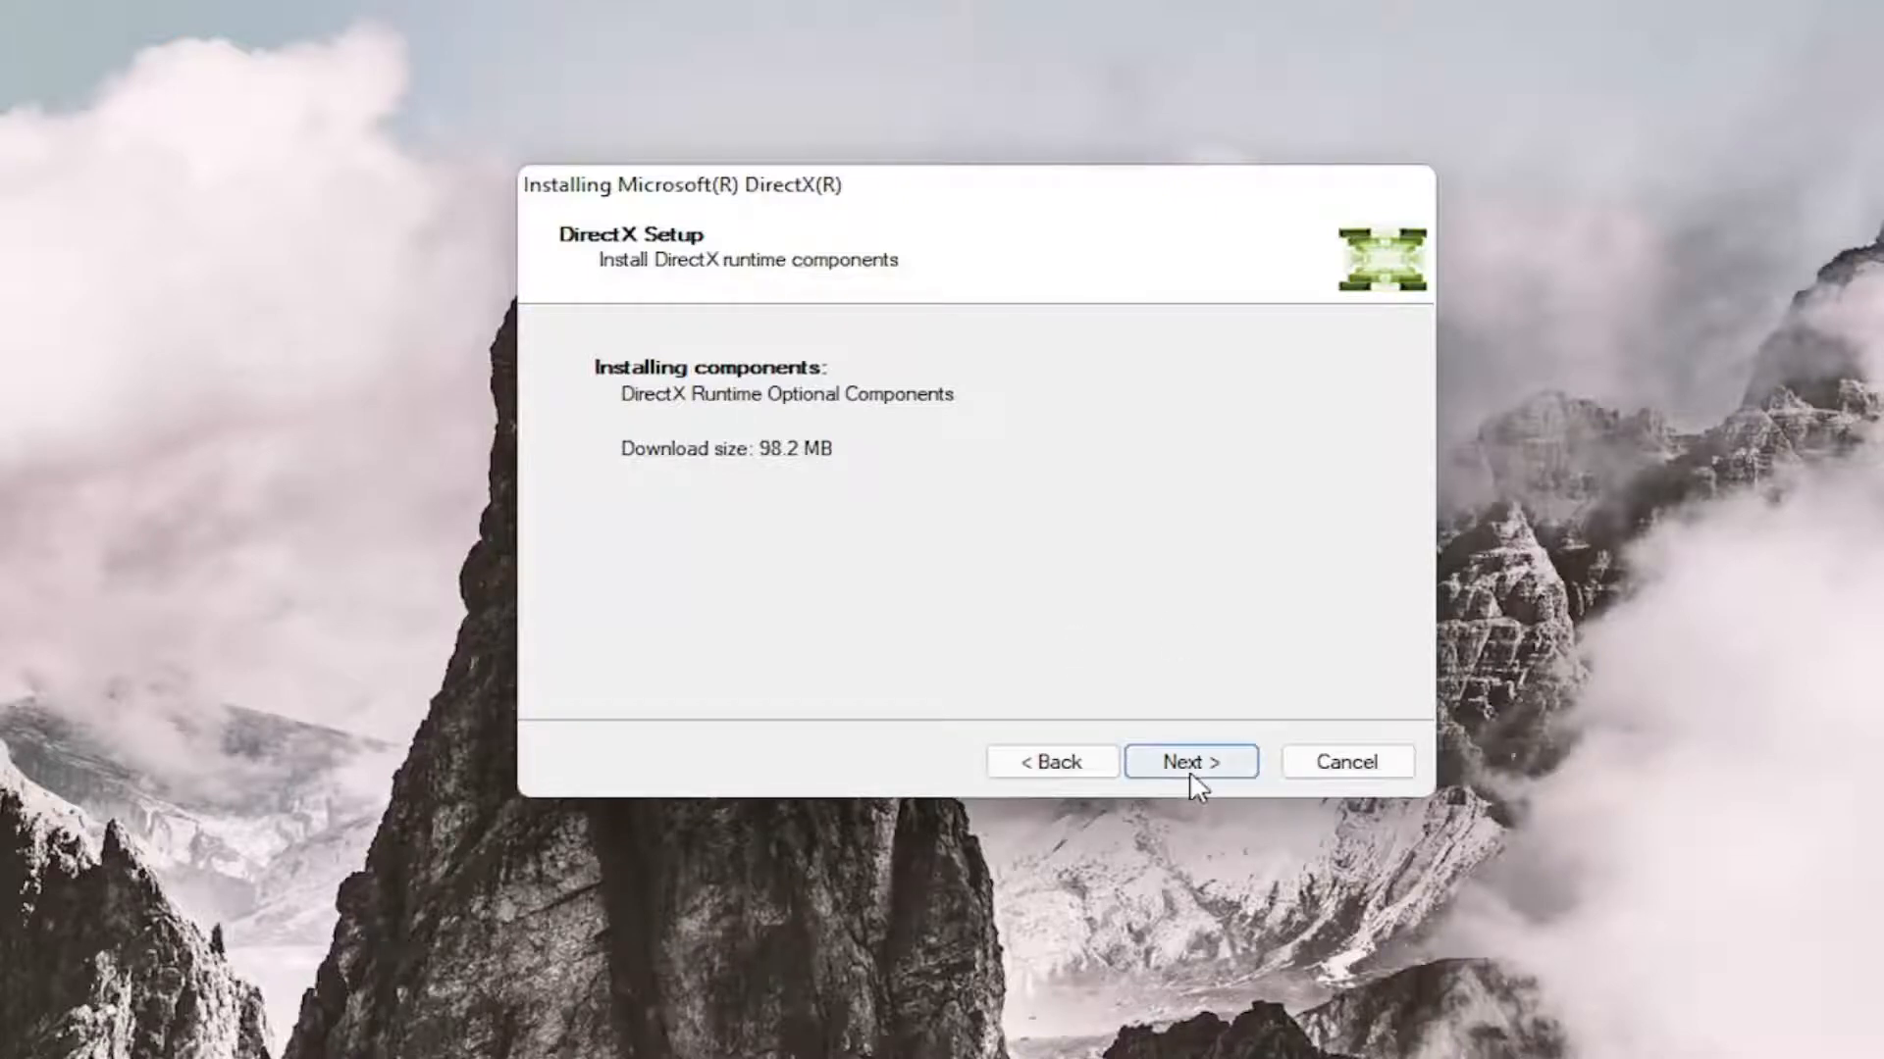
click(1191, 761)
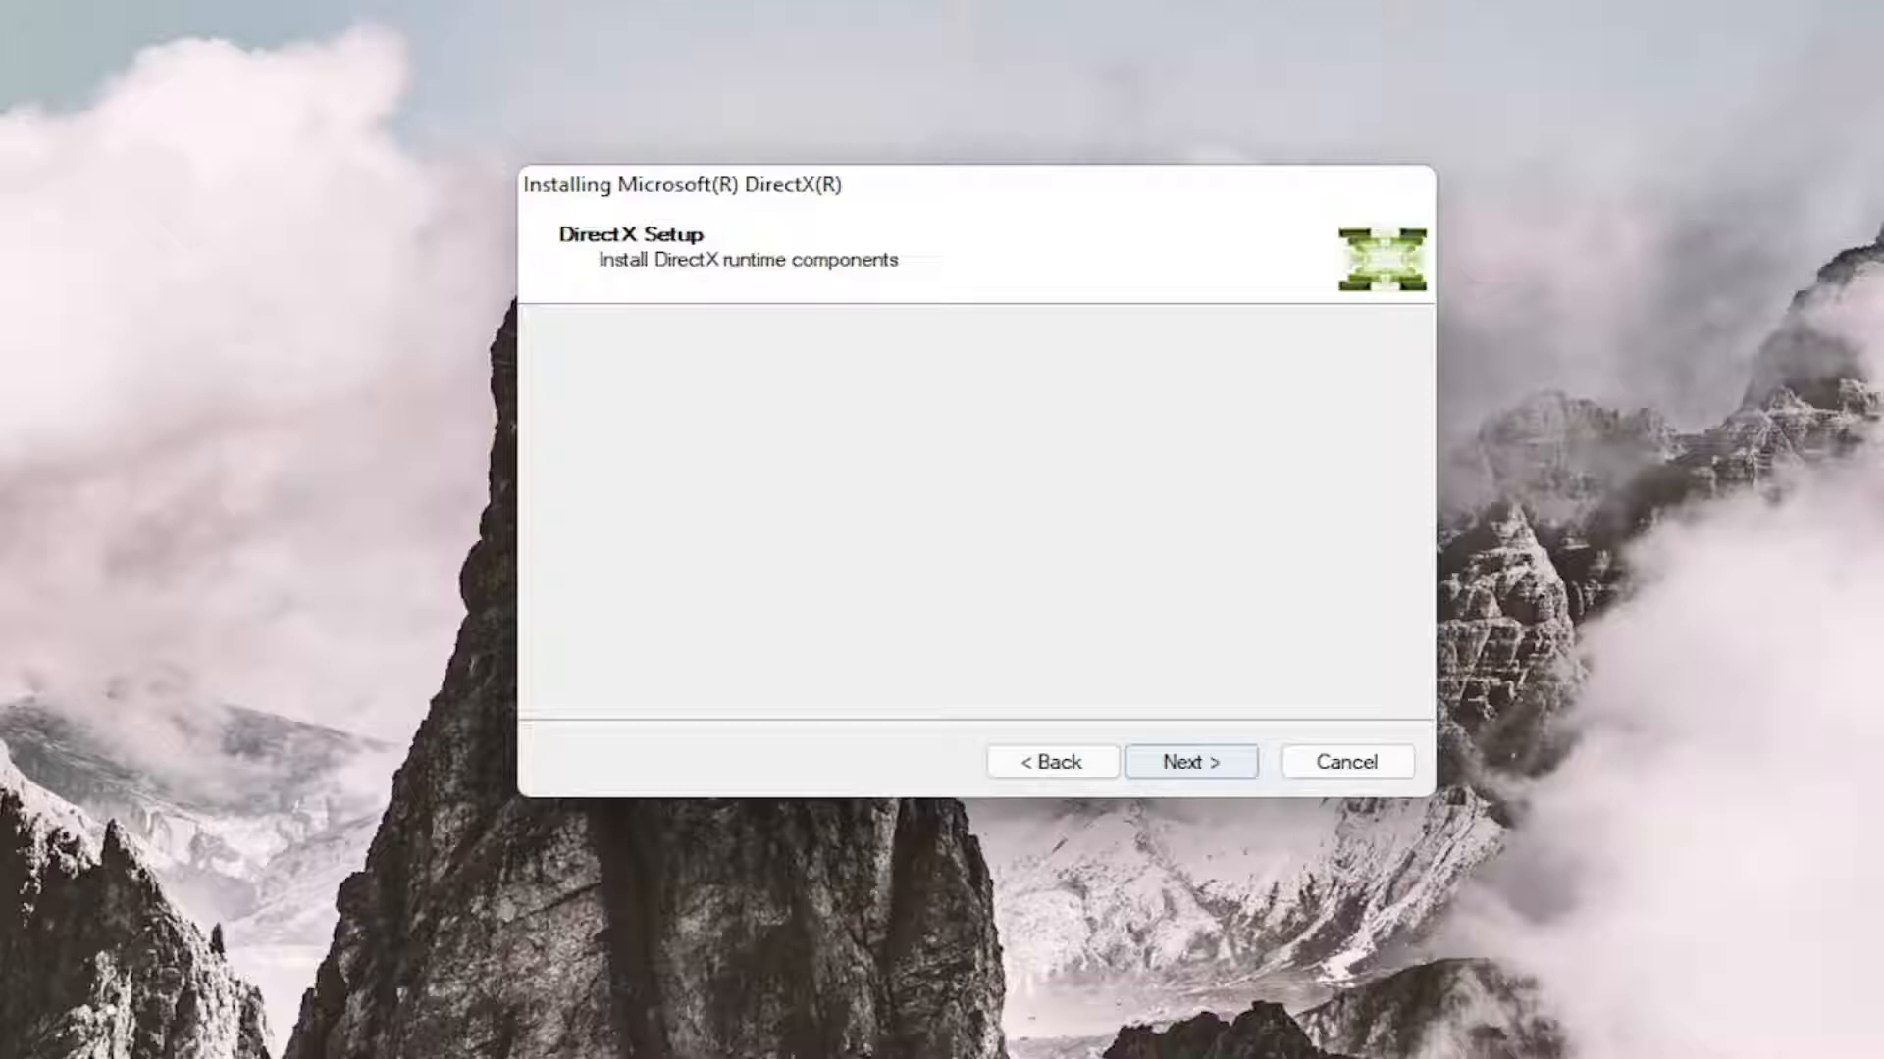
Let the runtime components finish installing, then close the wizard with Finish.
click(1191, 762)
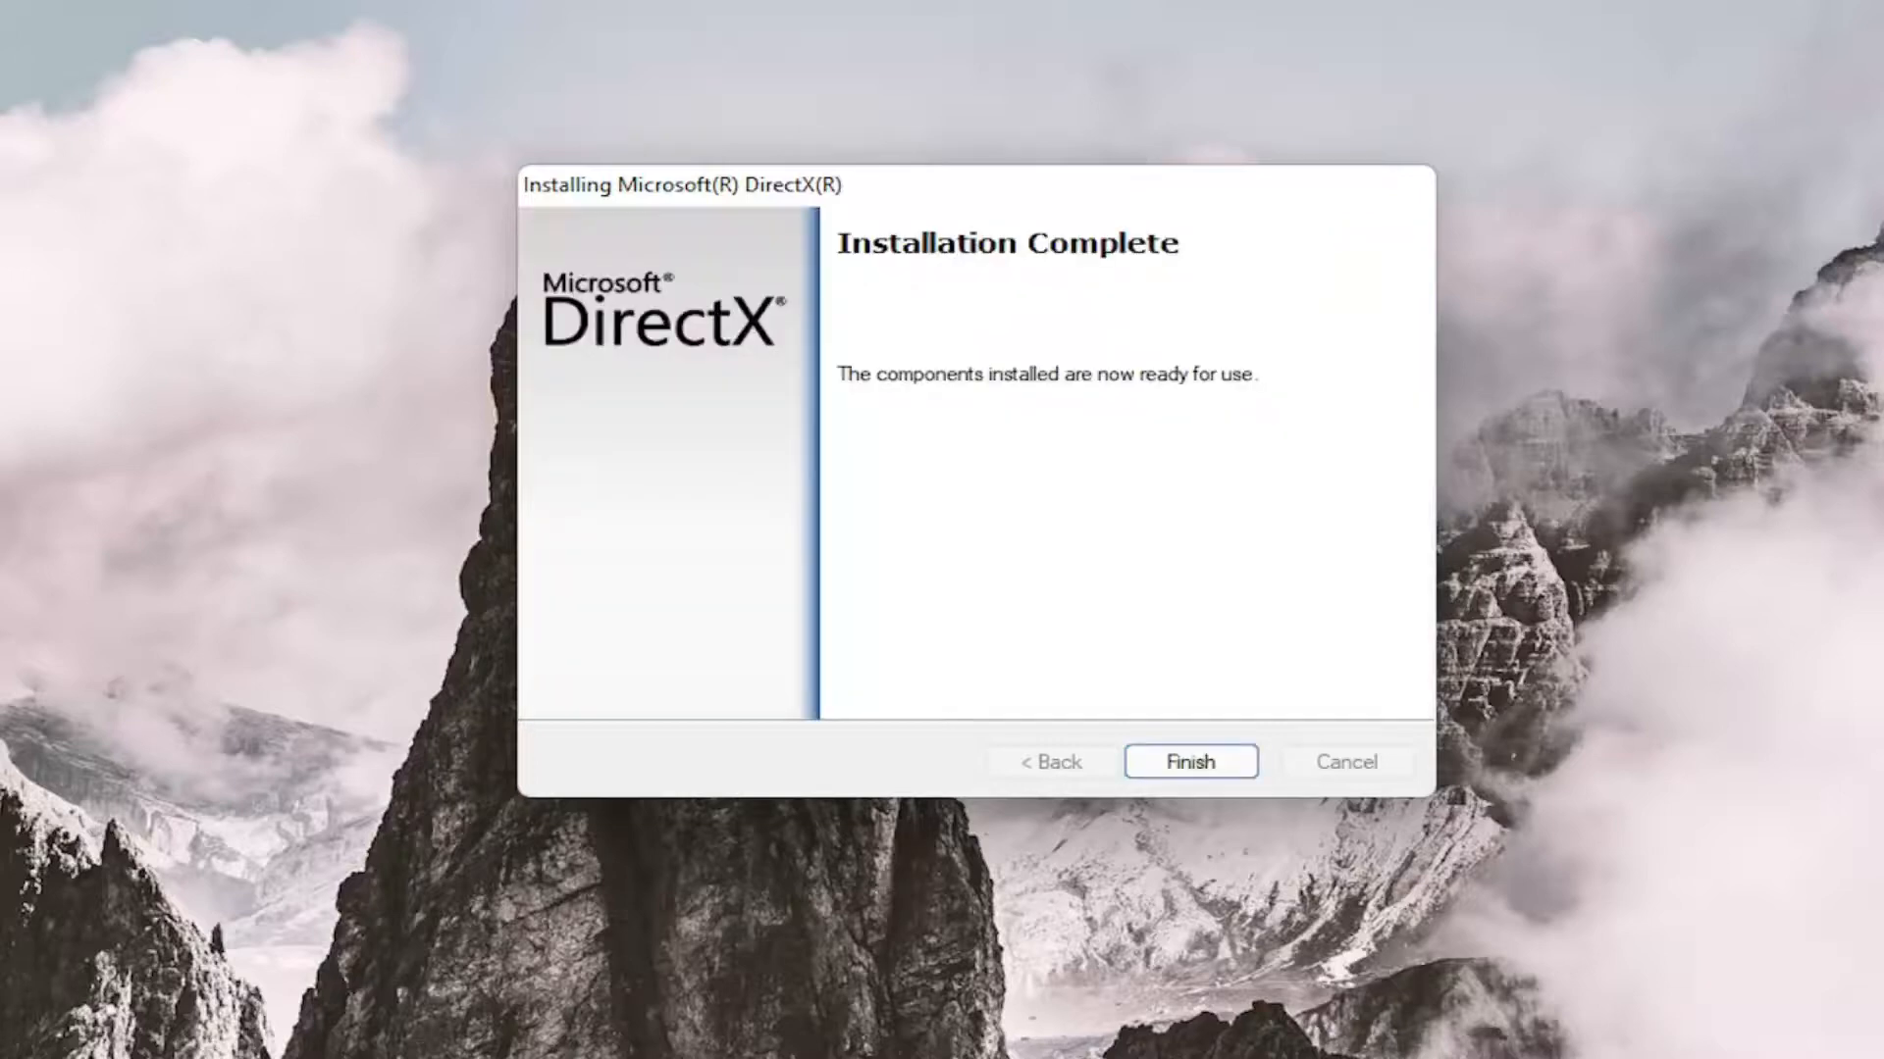
click(1191, 761)
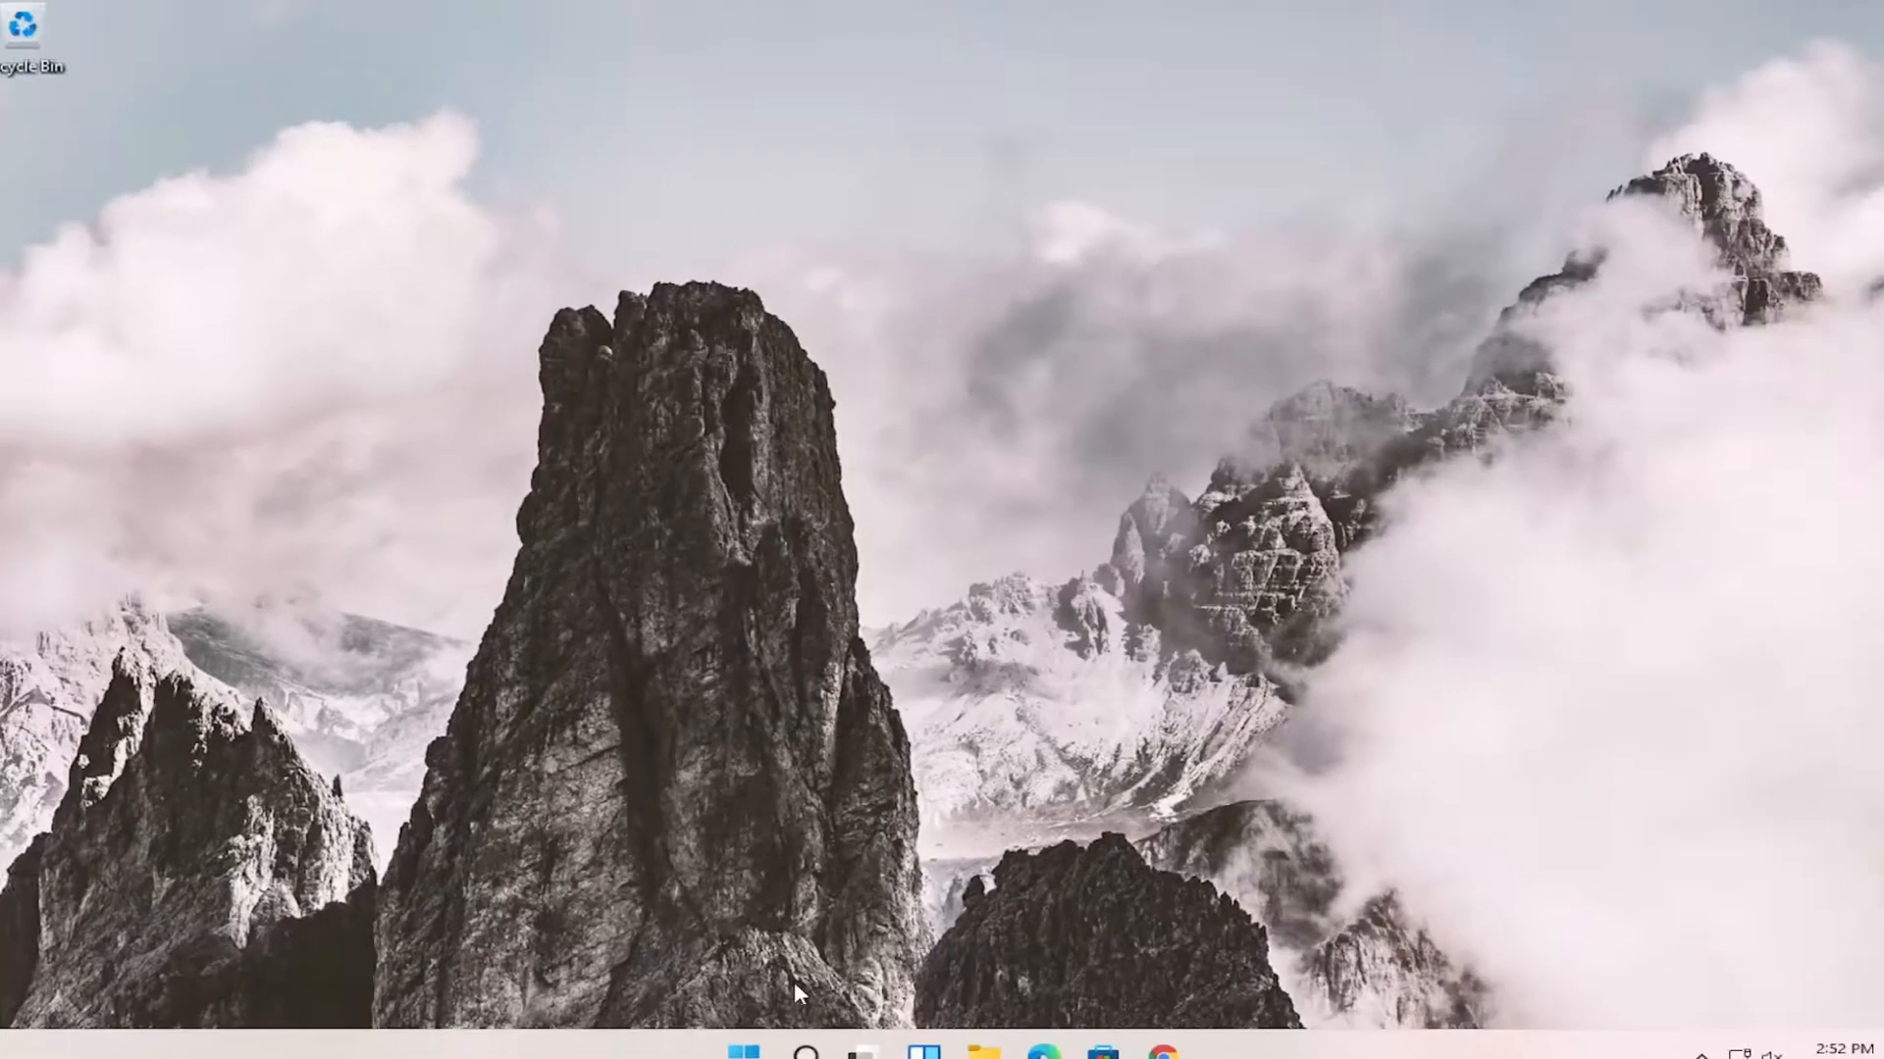